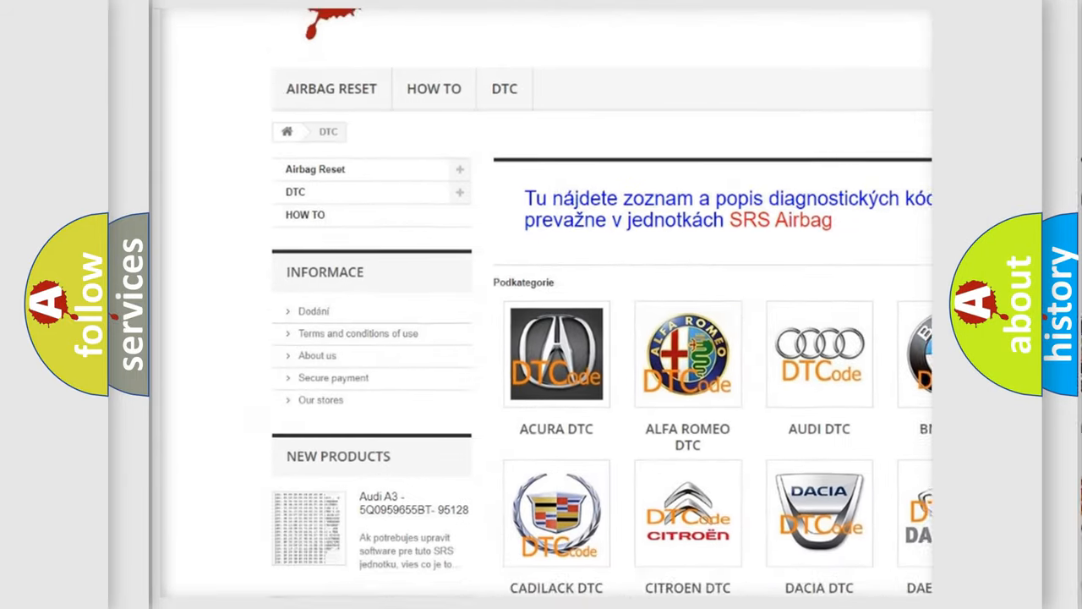
pyautogui.scroll(-3)
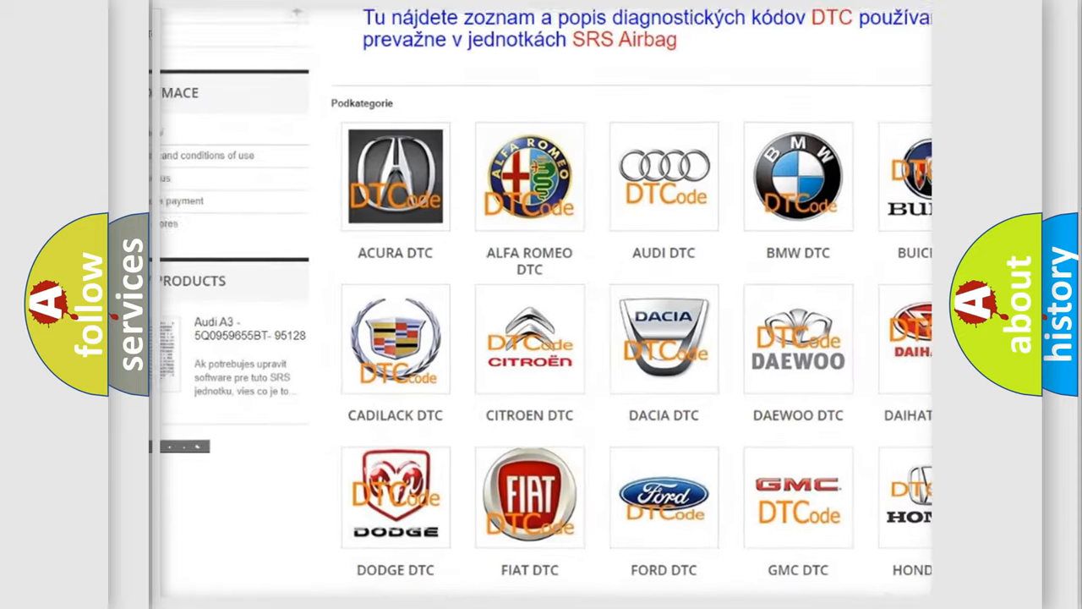
pyautogui.scroll(-3)
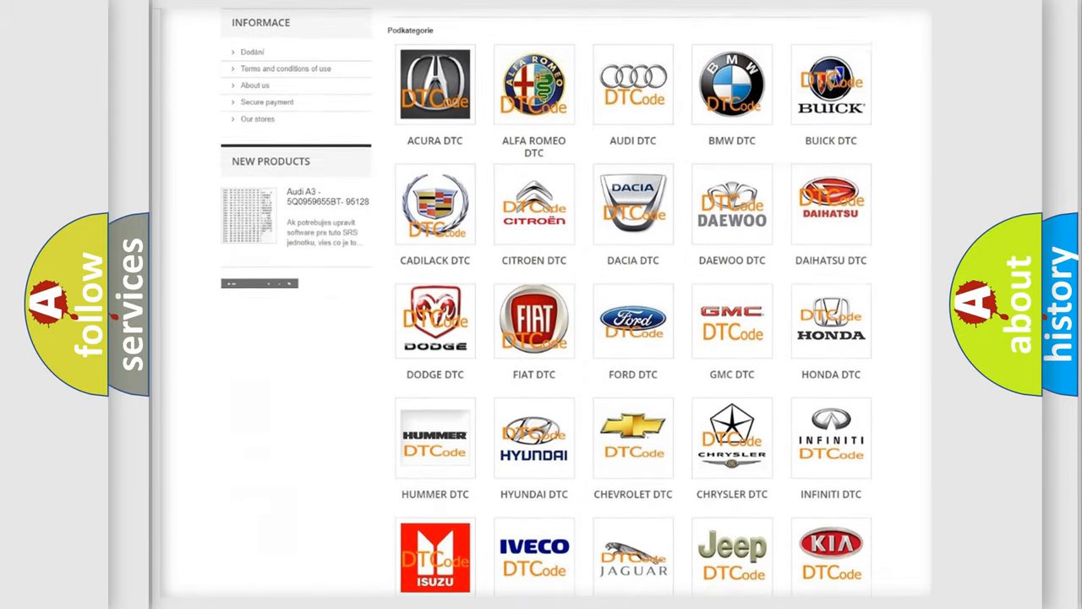
pyautogui.scroll(-3)
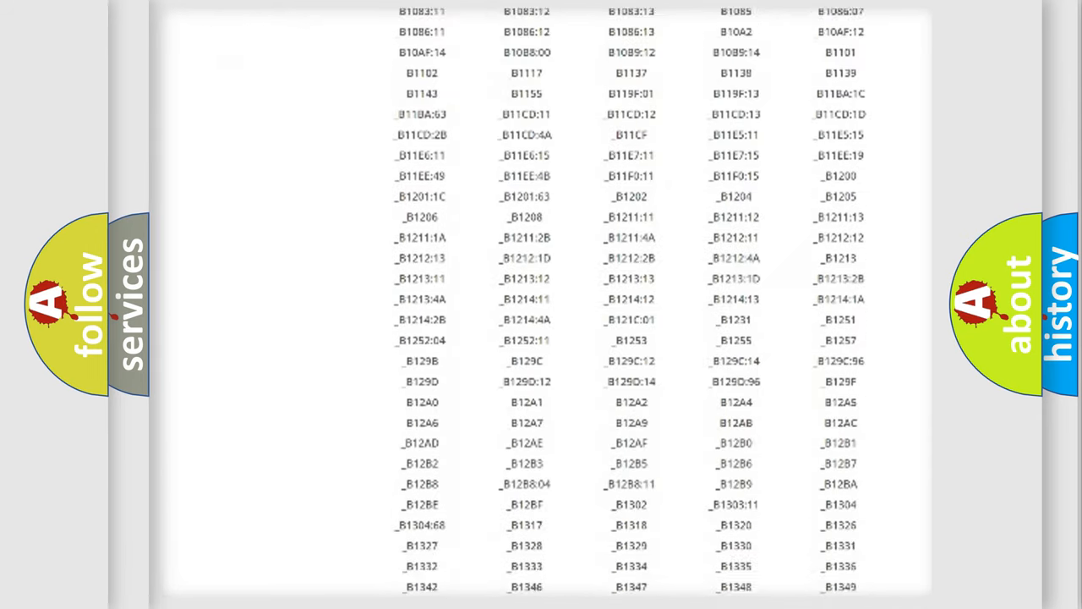
pyautogui.scroll(-3)
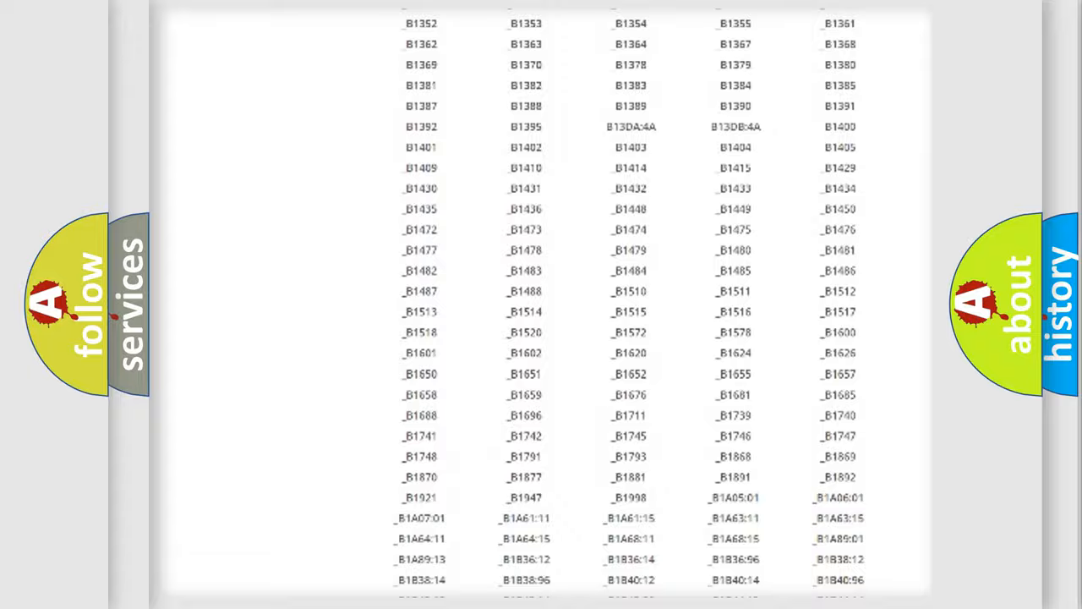